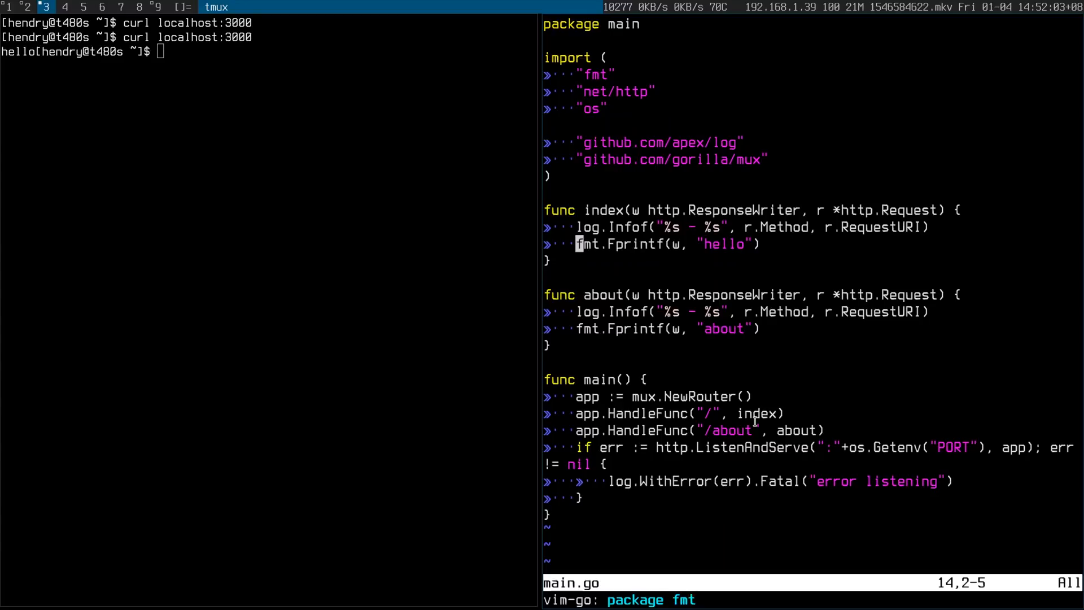
Move the cursor up one line in main.go before quitting Vim
key(k)
text(vim main.go)
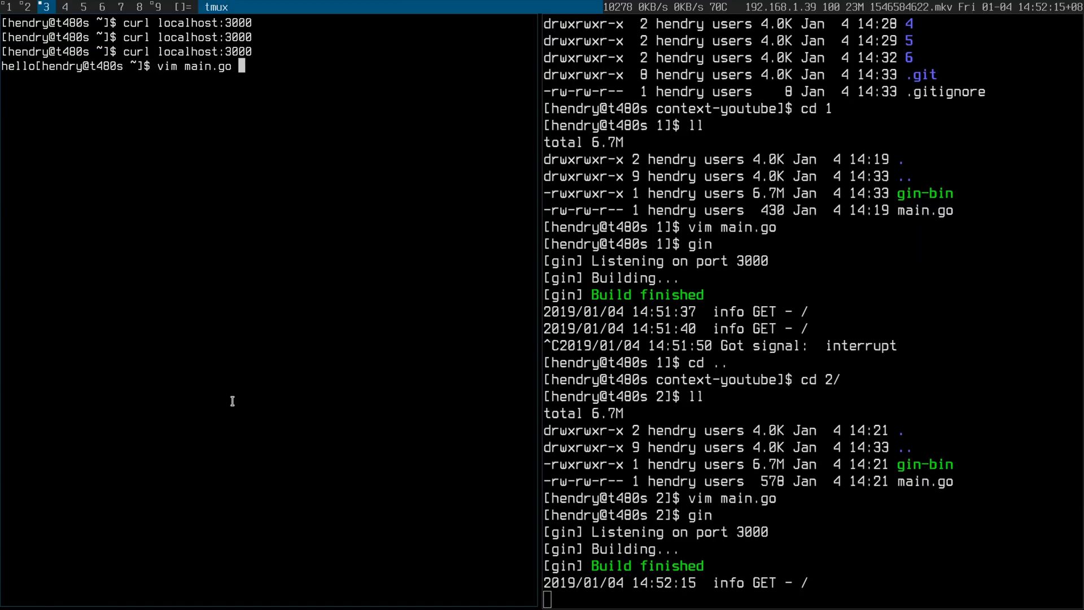
Start a reverse history search to recall the curl localhost:3000 command
key(ctrl+r)
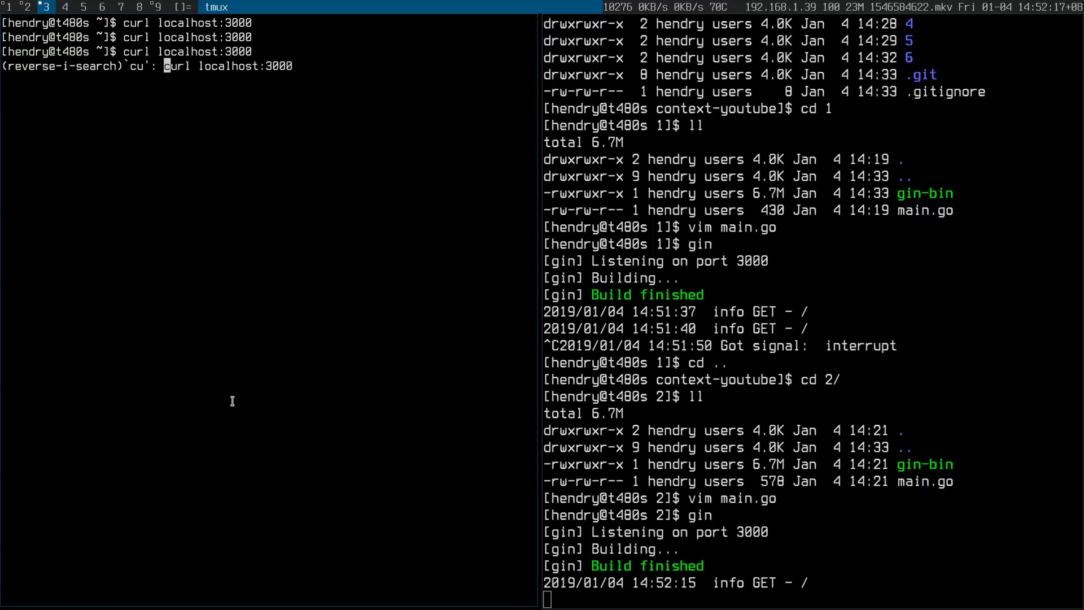